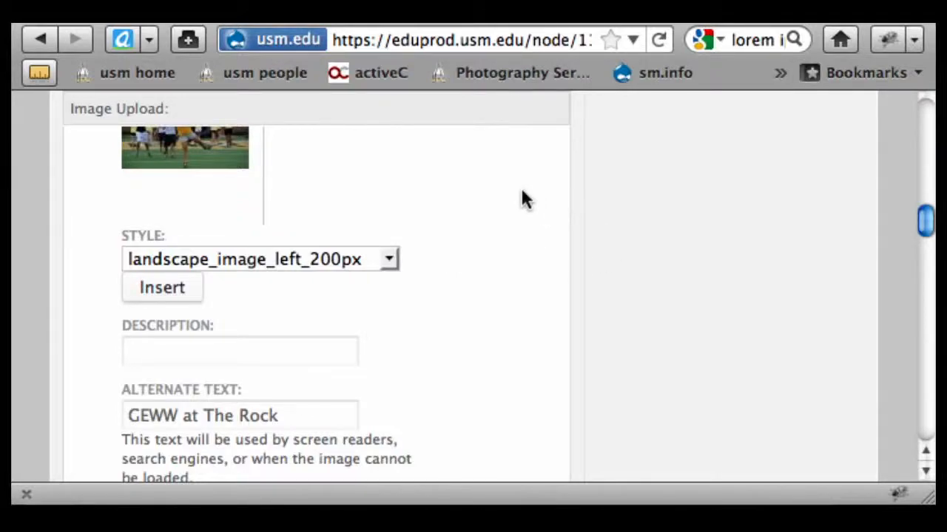
# Scroll past the 'GEWW at The Rock' image to the empty upload slot.
pyautogui.scroll(-3)
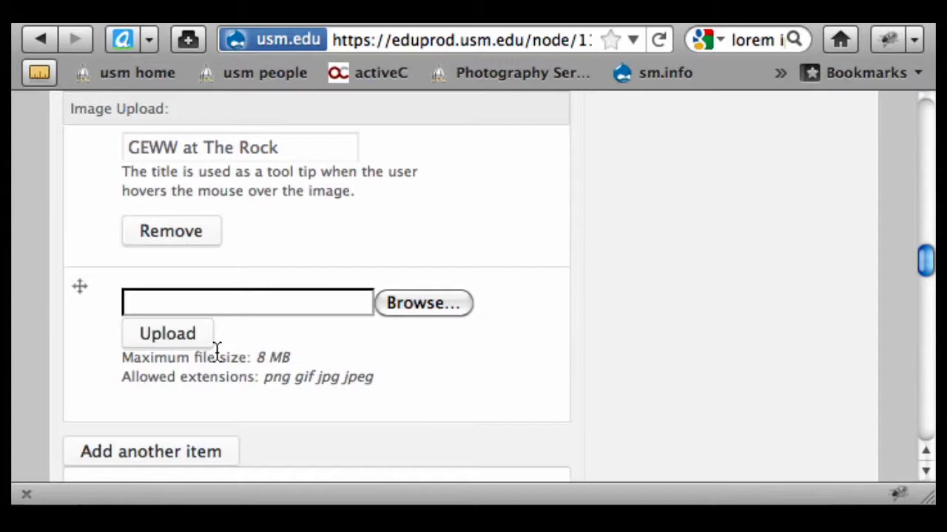
# Select 150px portrait.jpg from the desktop as the file to upload.
pyautogui.click(423, 302)
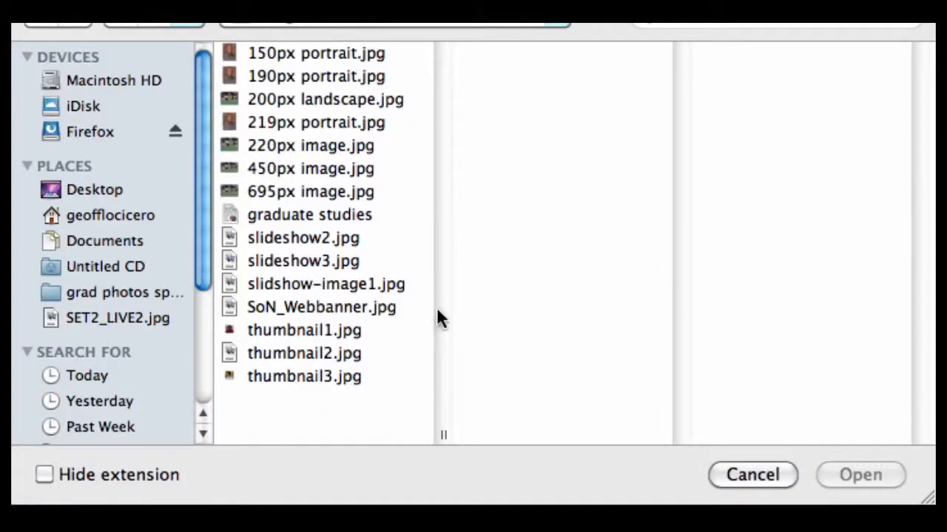
pyautogui.moveTo(348, 59)
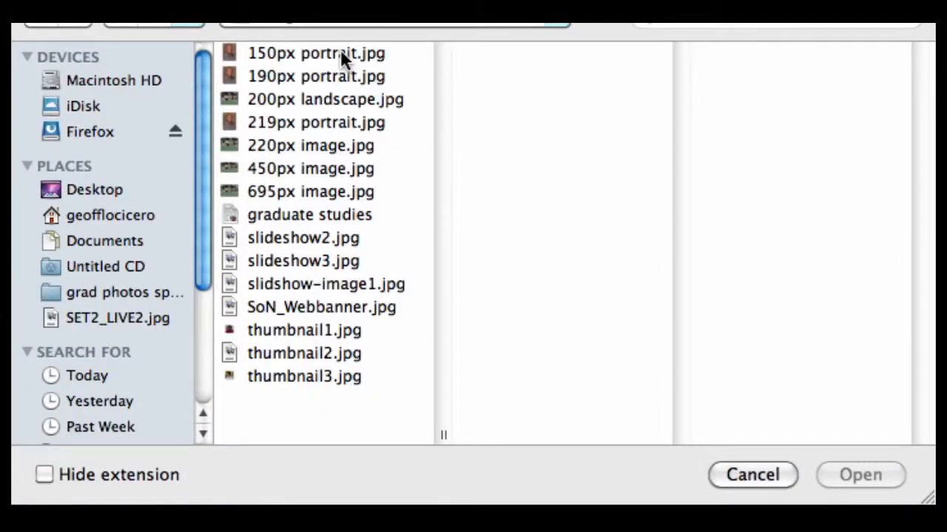
pyautogui.click(315, 52)
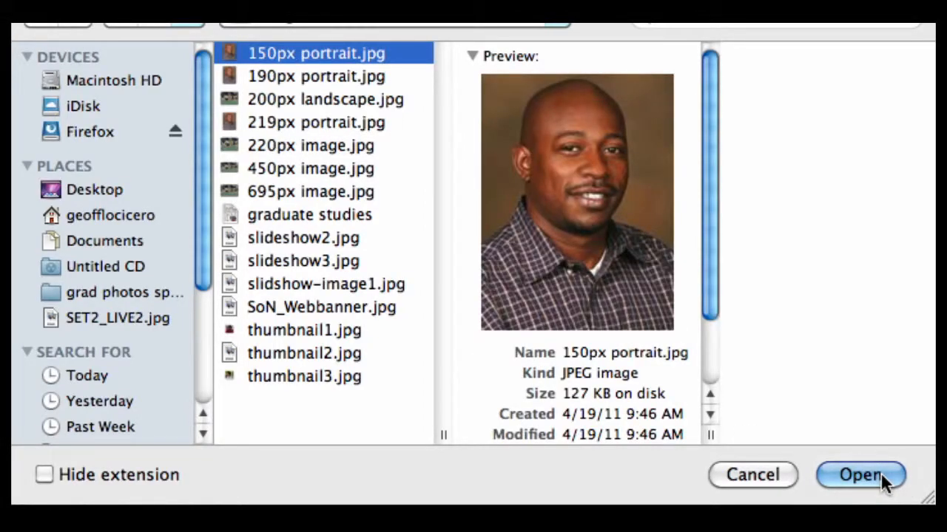
pyautogui.click(860, 474)
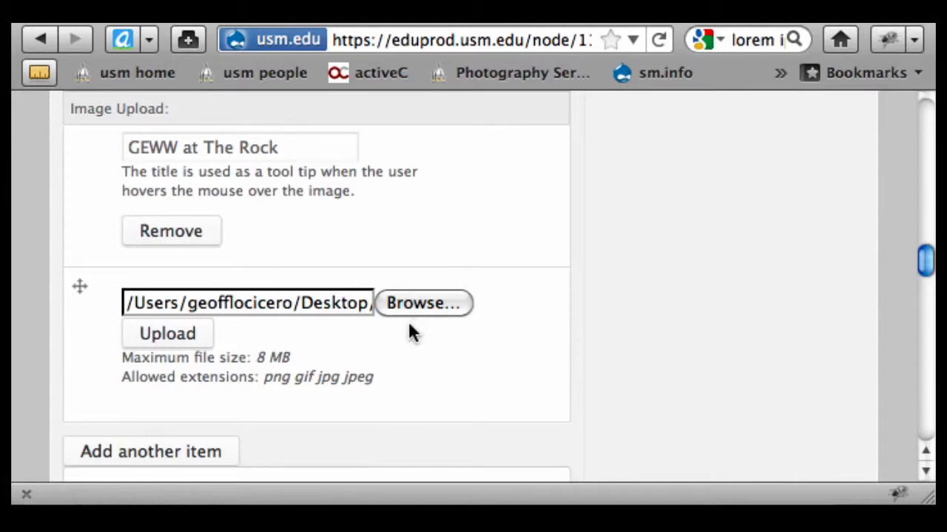
# Upload the portrait headshot so its thumbnail and text fields appear.
pyautogui.click(167, 333)
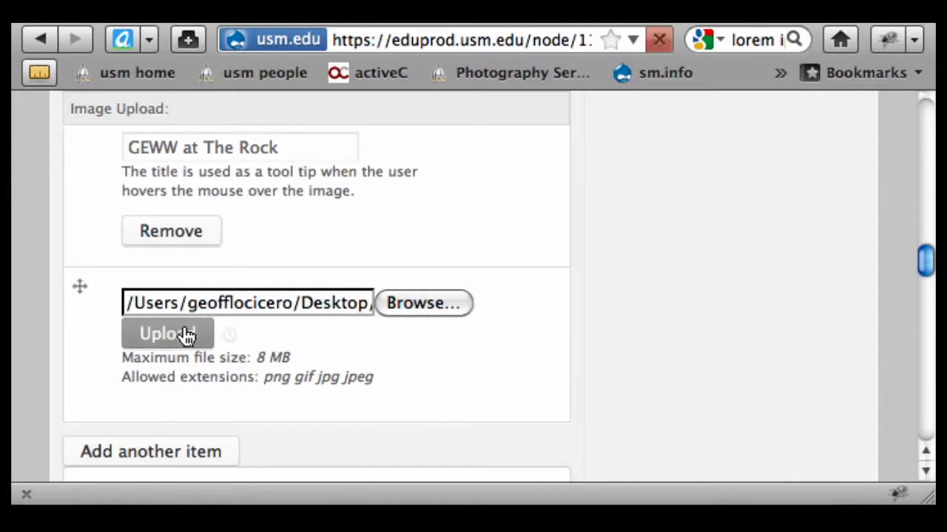
pyautogui.click(167, 334)
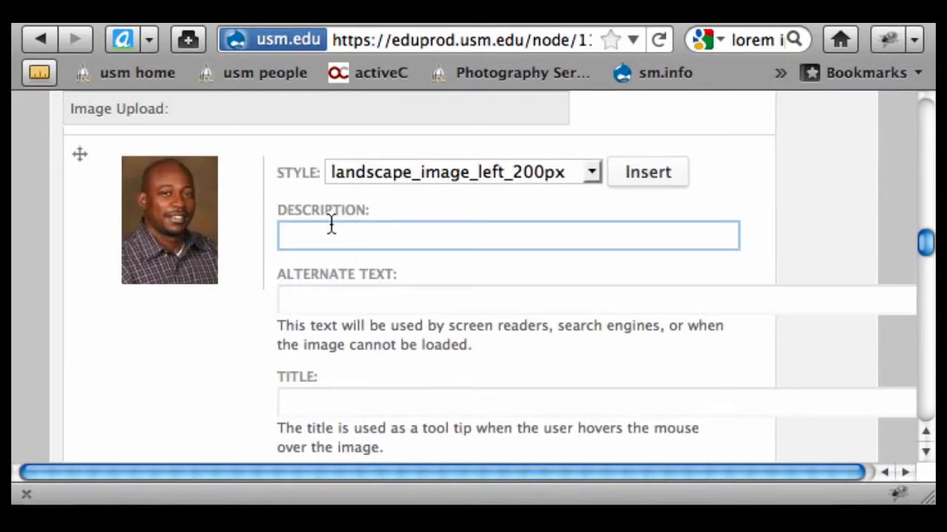
pyautogui.moveTo(381, 236)
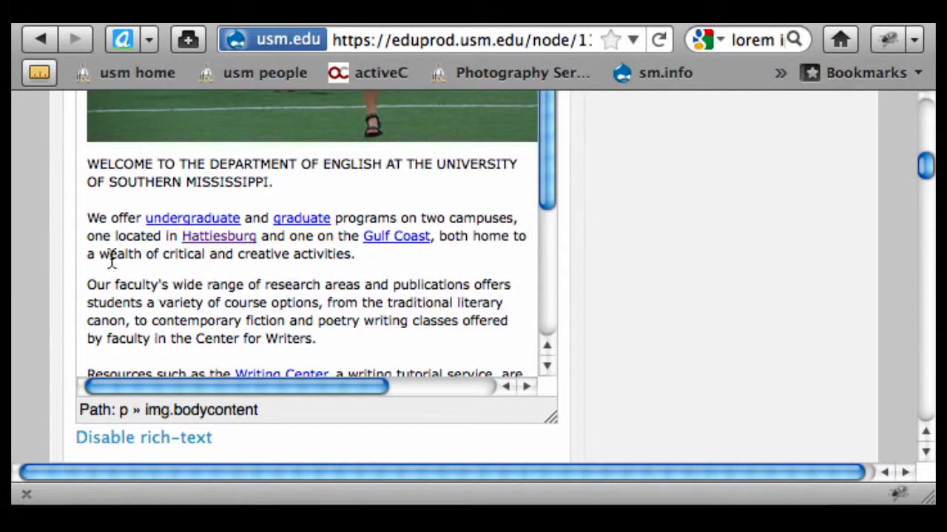
# Scroll to the uploaded headshot and review its STYLE options.
pyautogui.scroll(-3)
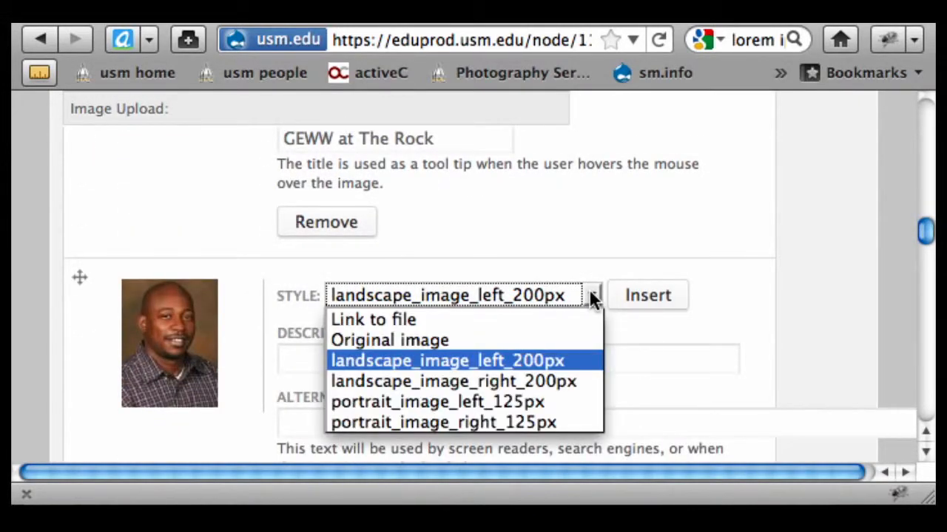
pyautogui.moveTo(585, 373)
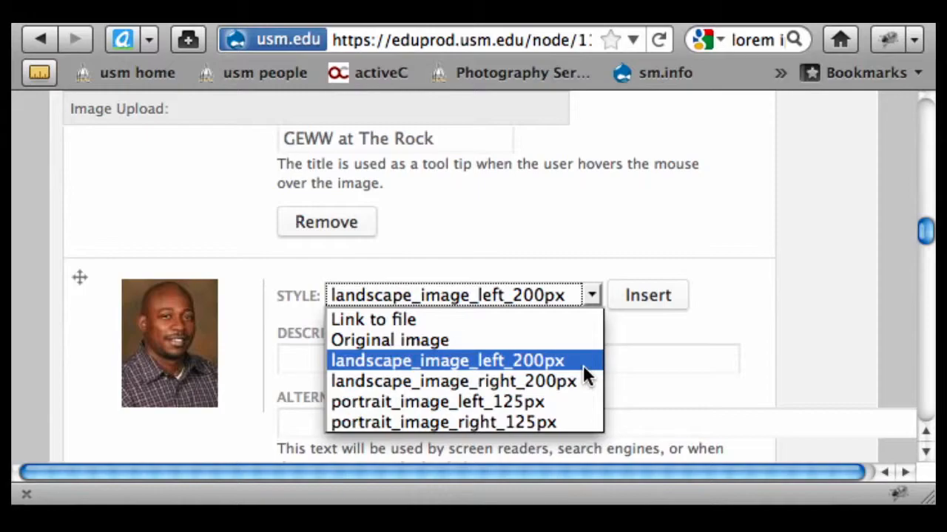
pyautogui.moveTo(437, 402)
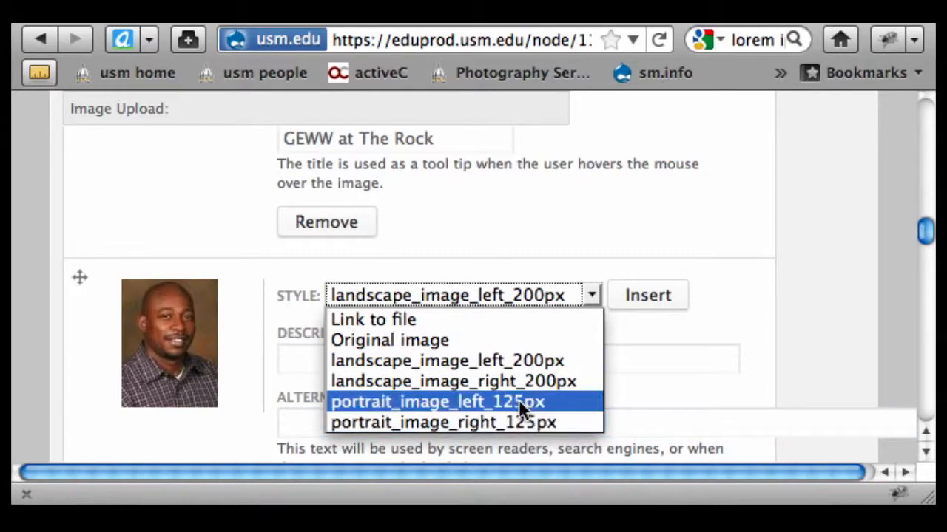
pyautogui.moveTo(443, 361)
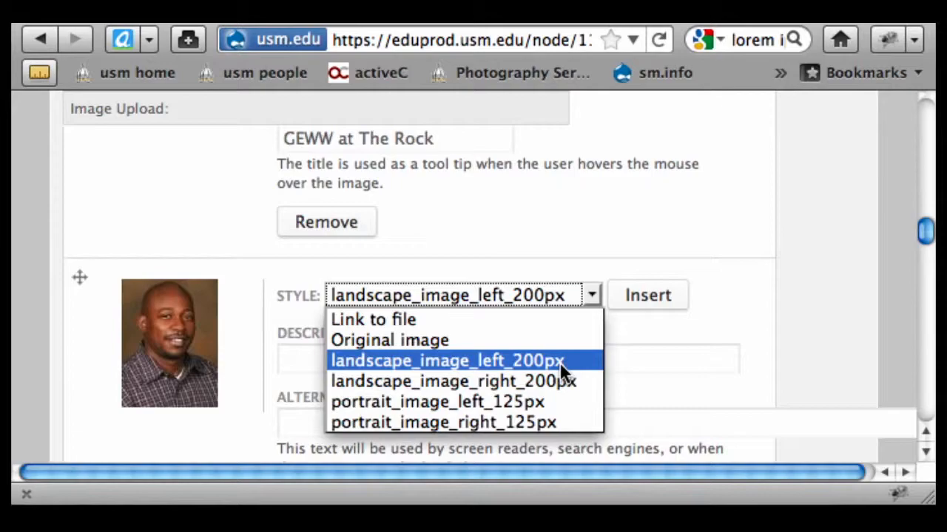
pyautogui.moveTo(540, 370)
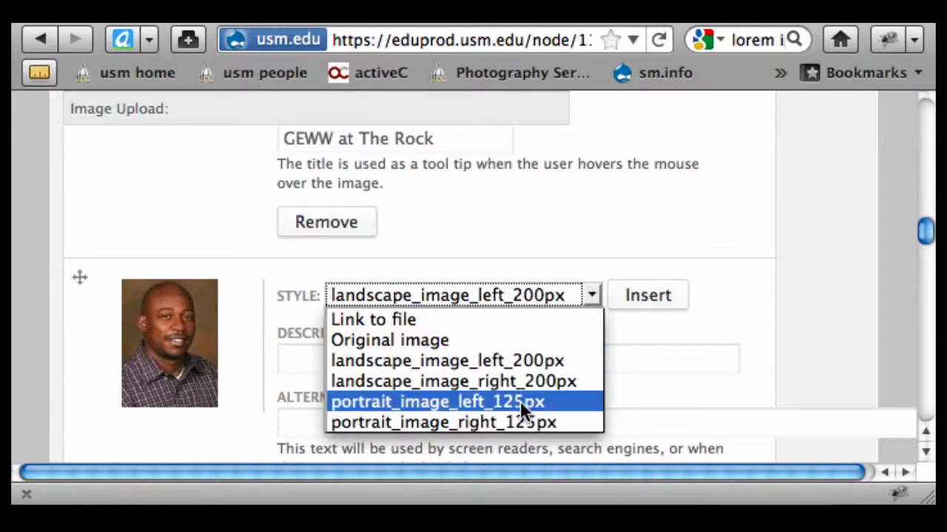
# Insert the headshot with portrait_image_left_125px style and save the Welcome page.
pyautogui.click(436, 402)
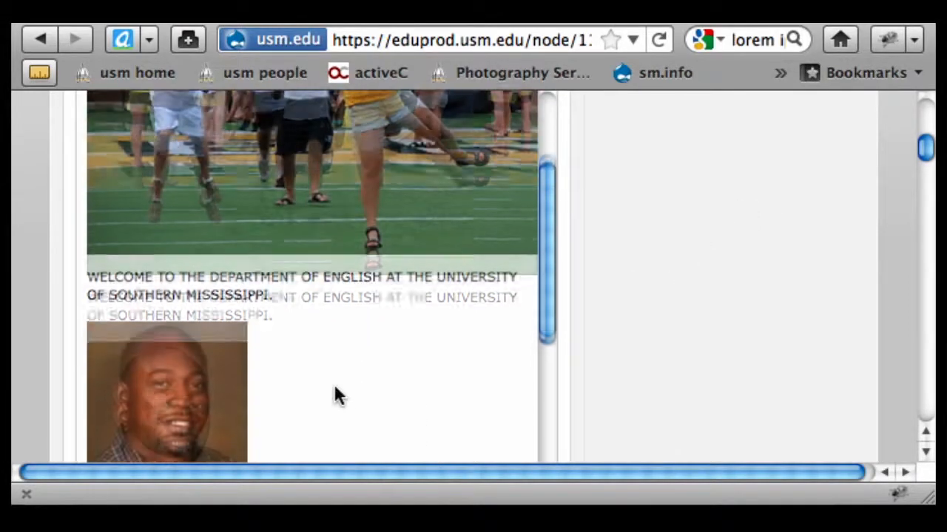
pyautogui.click(645, 238)
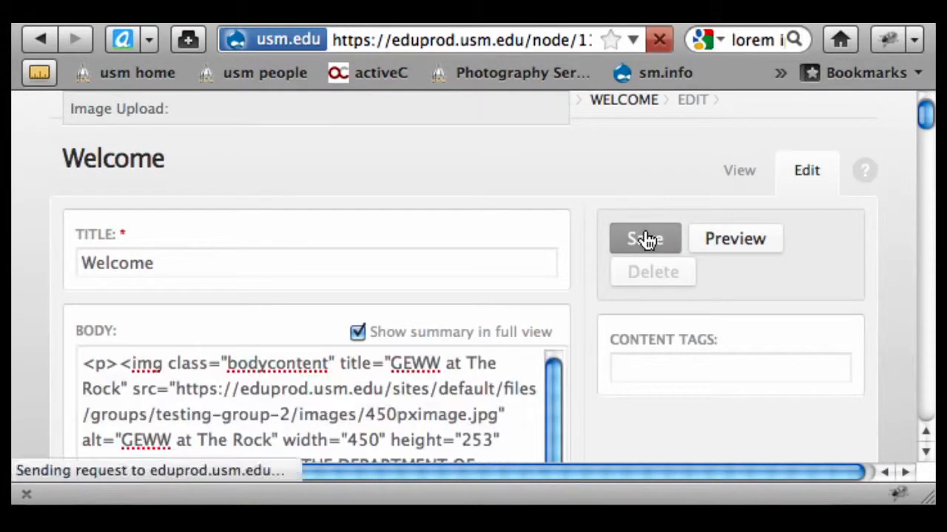
pyautogui.click(644, 238)
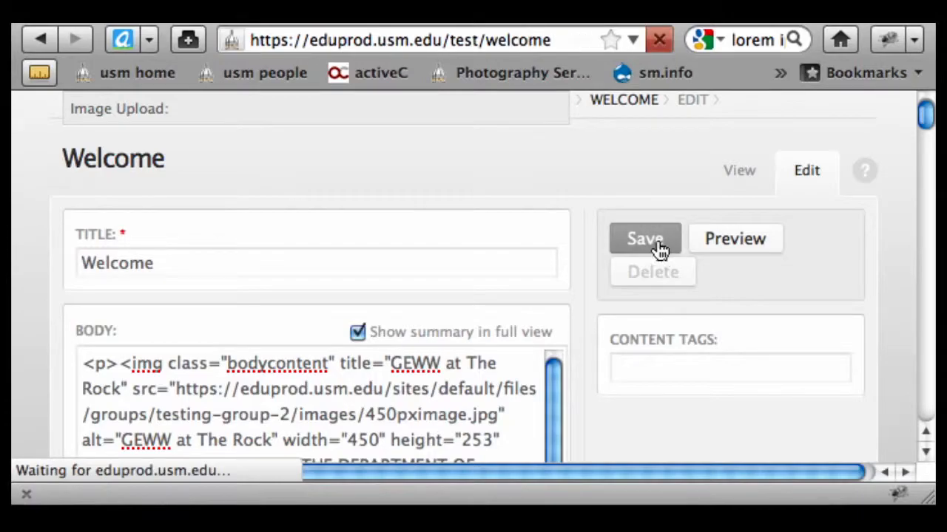
pyautogui.click(644, 238)
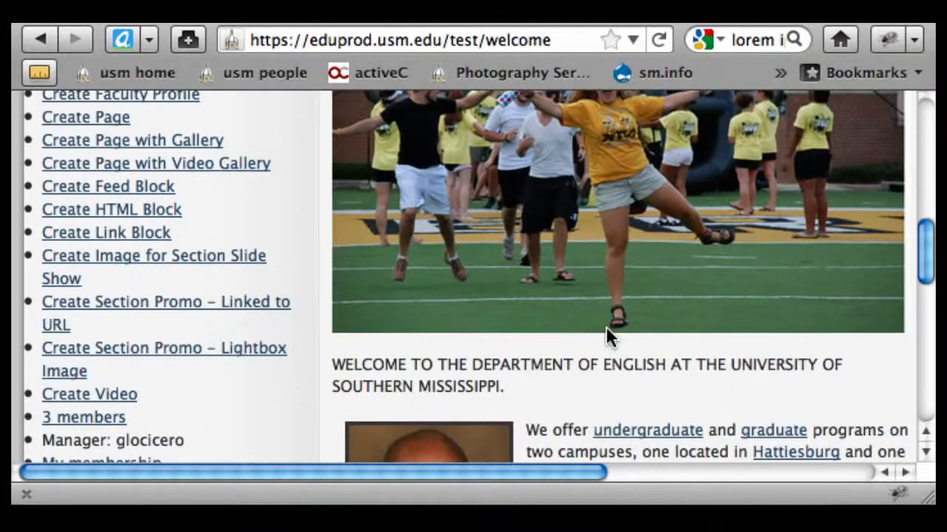
pyautogui.rightClick(407, 296)
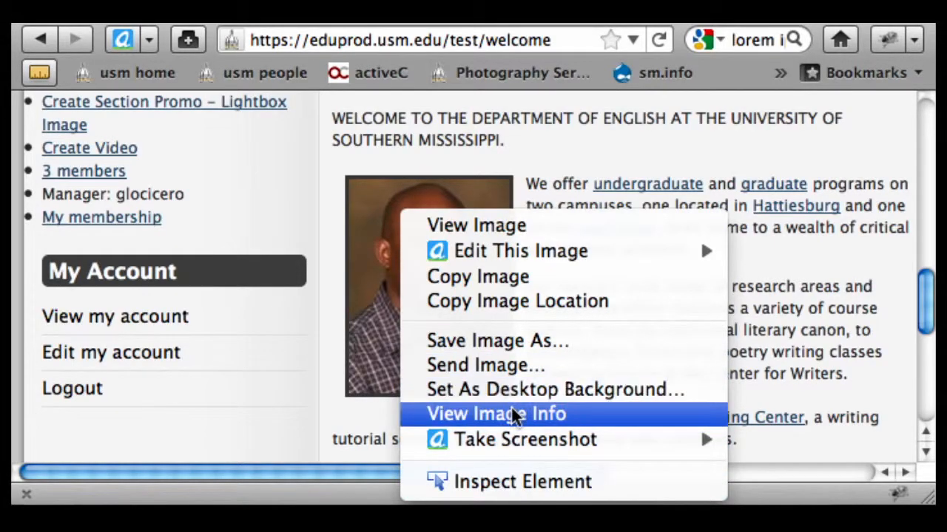
pyautogui.click(495, 414)
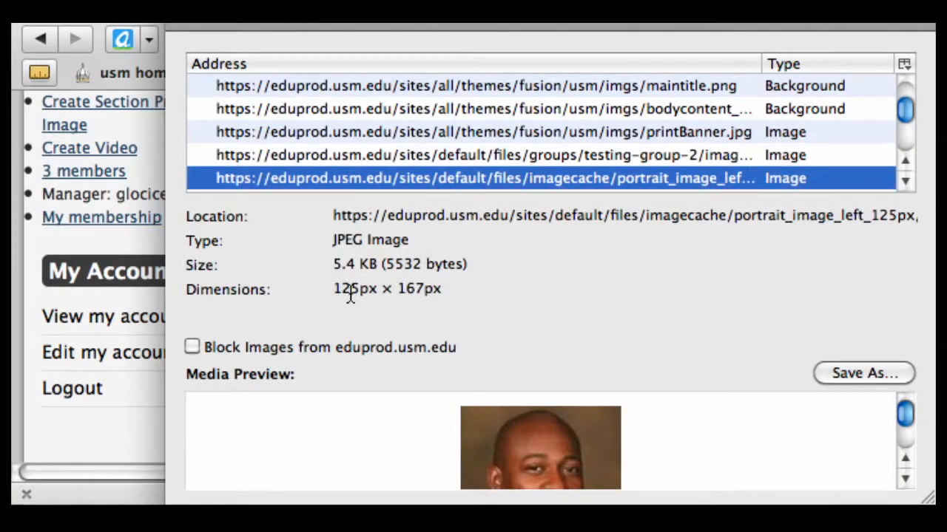
pyautogui.moveTo(339, 294)
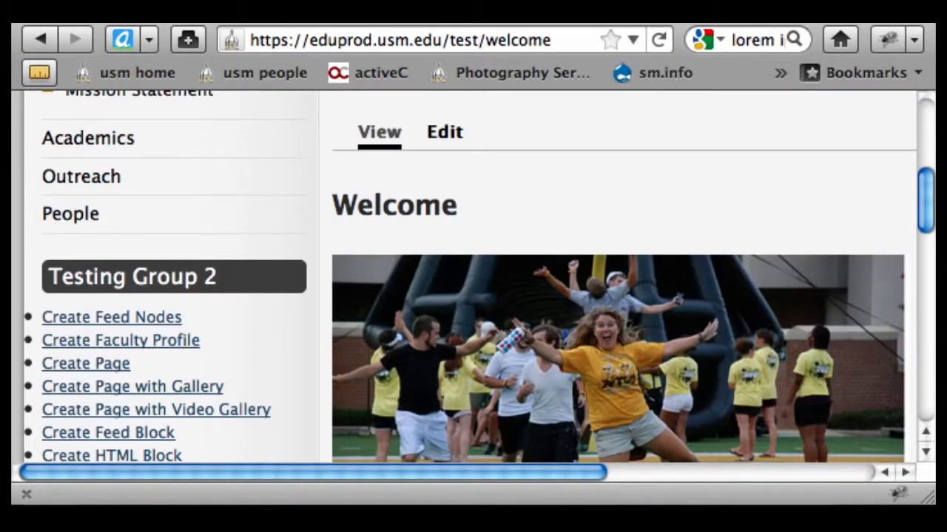
pyautogui.scroll(-3)
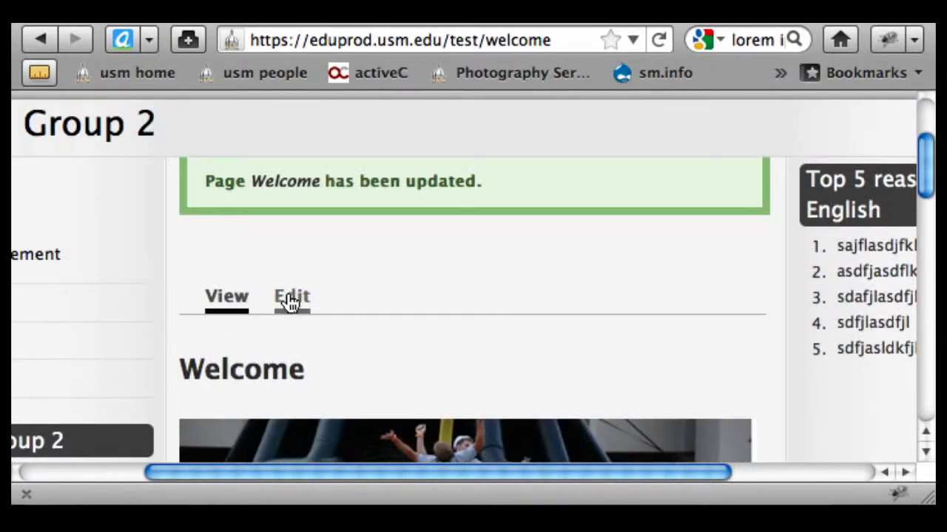
# Edit the Welcome page and insert the headshot using landscape_image_left_200px.
pyautogui.click(291, 296)
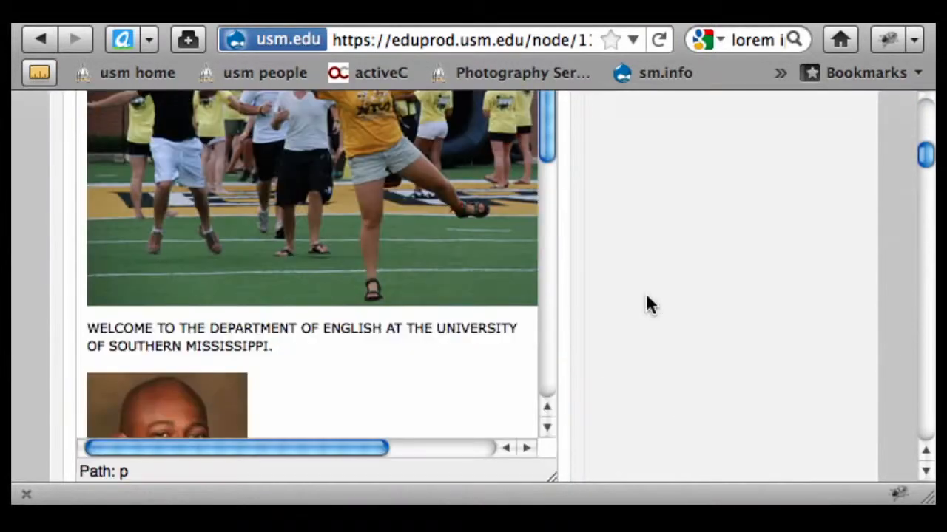
pyautogui.scroll(-3)
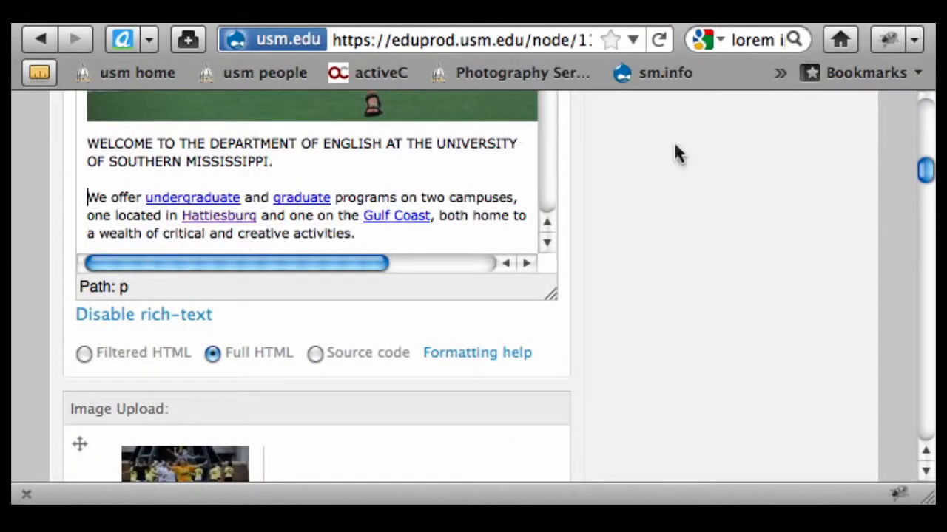
pyautogui.scroll(-3)
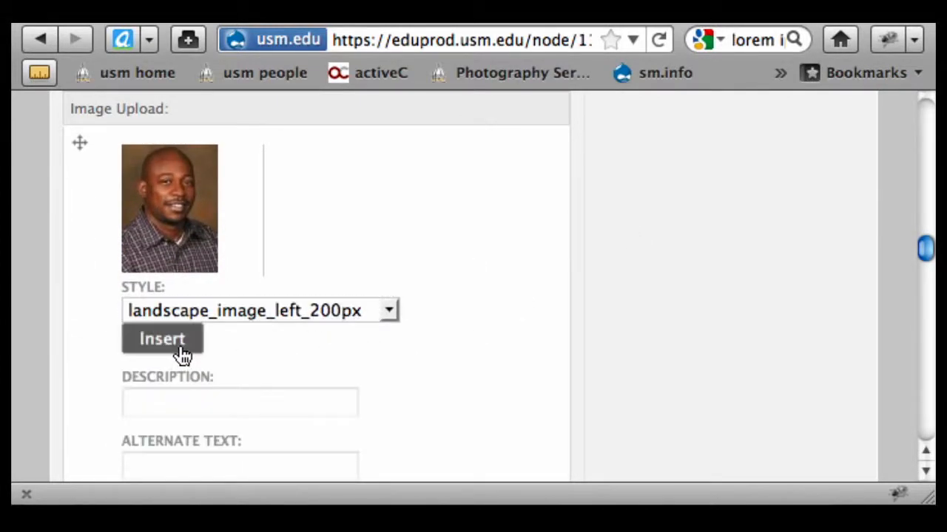
pyautogui.click(162, 339)
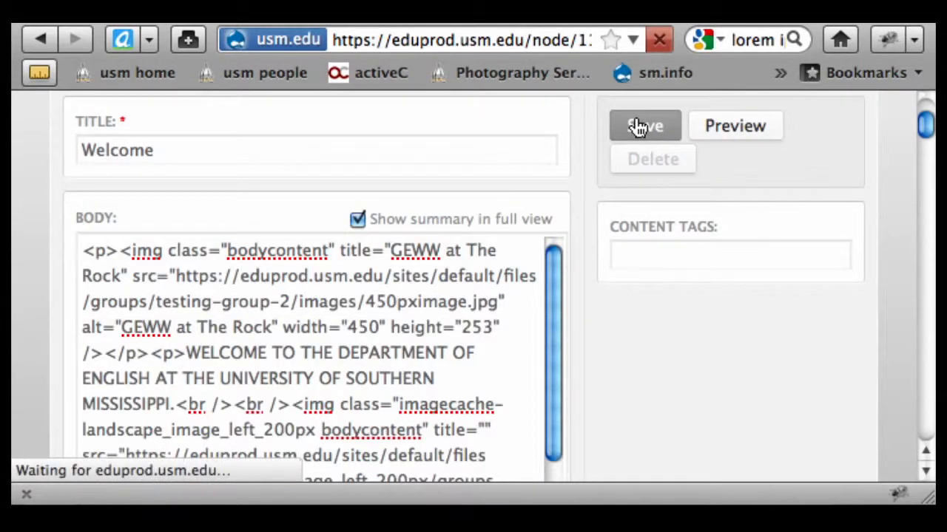
# Save the Welcome page and check the enlarged headshot via its context menu.
pyautogui.click(644, 125)
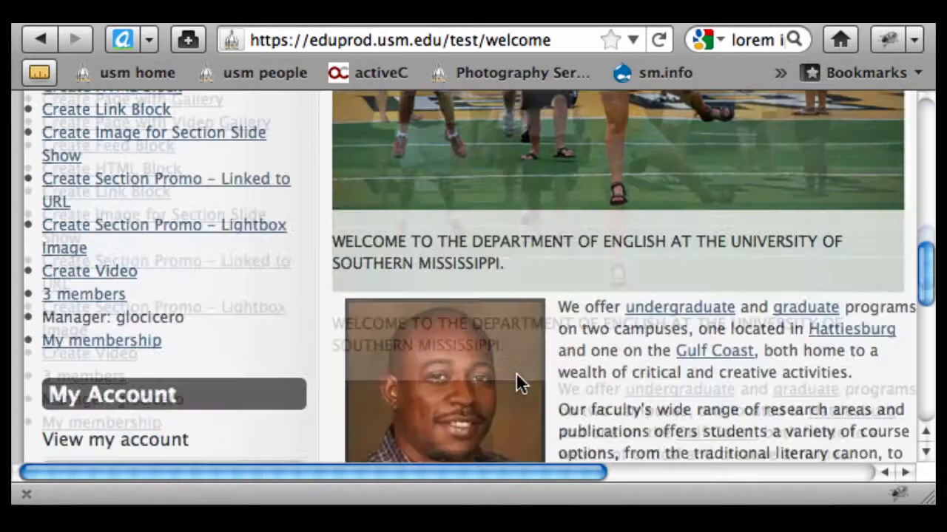
pyautogui.scroll(-3)
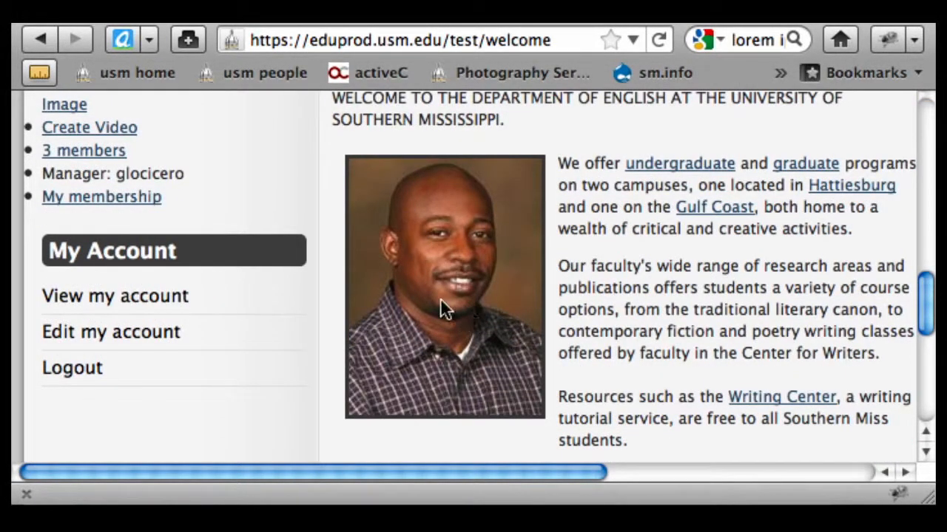
pyautogui.rightClick(440, 307)
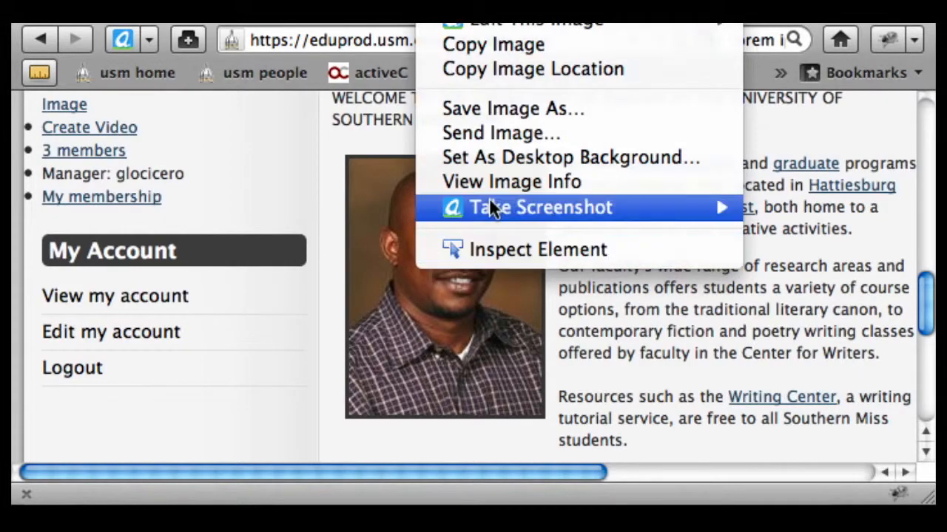
pyautogui.click(511, 181)
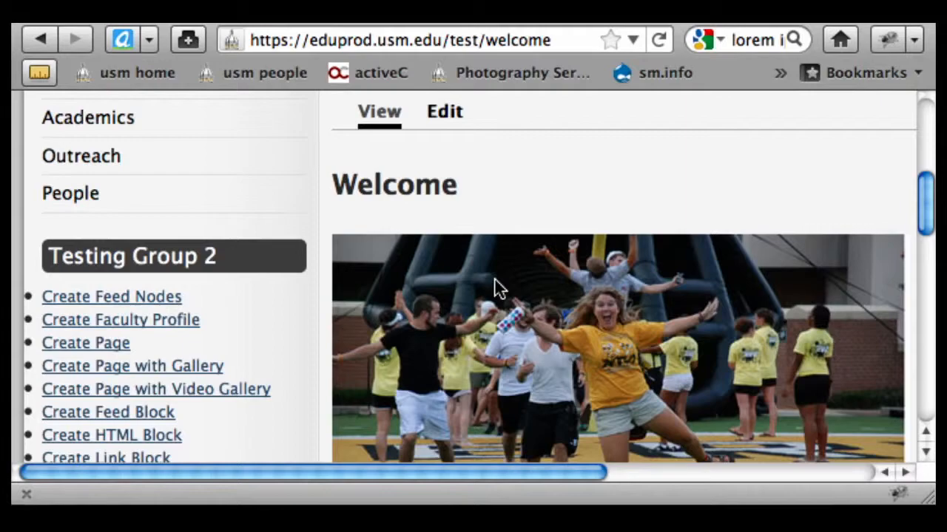
pyautogui.moveTo(425, 226)
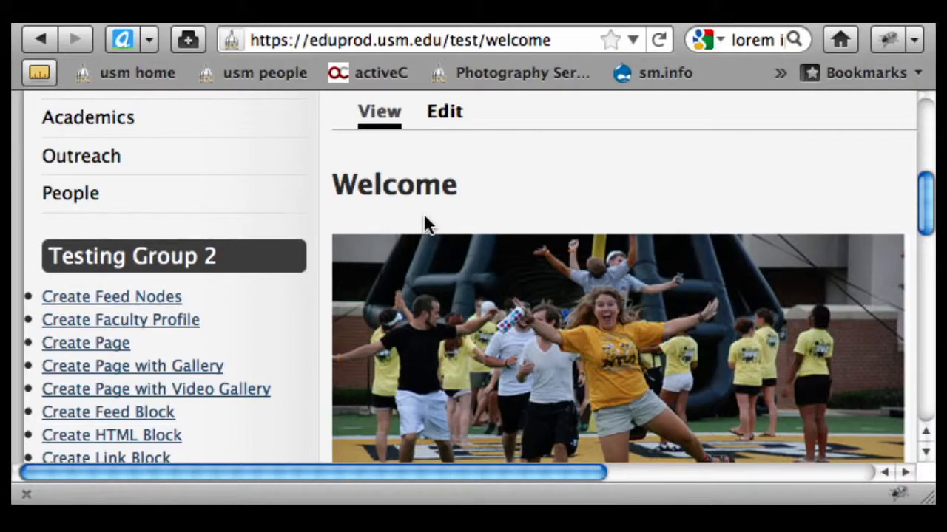
pyautogui.moveTo(511, 211)
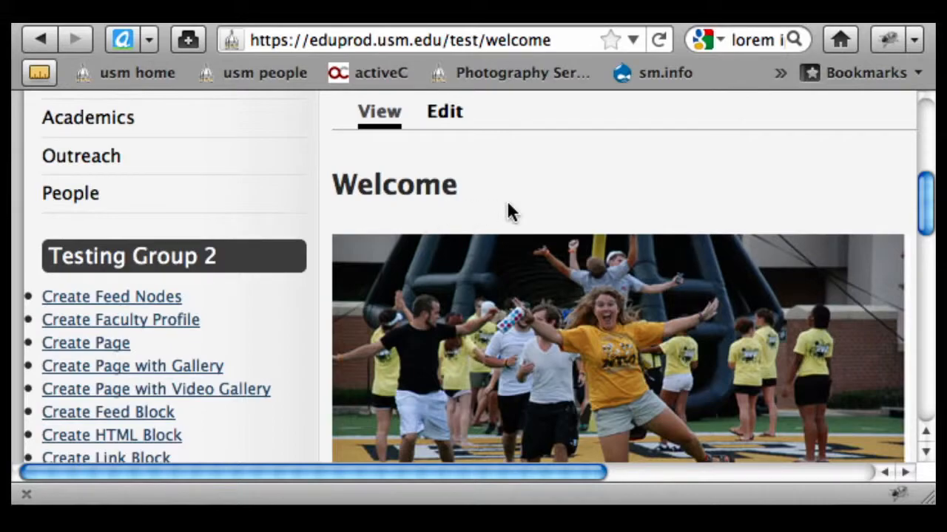